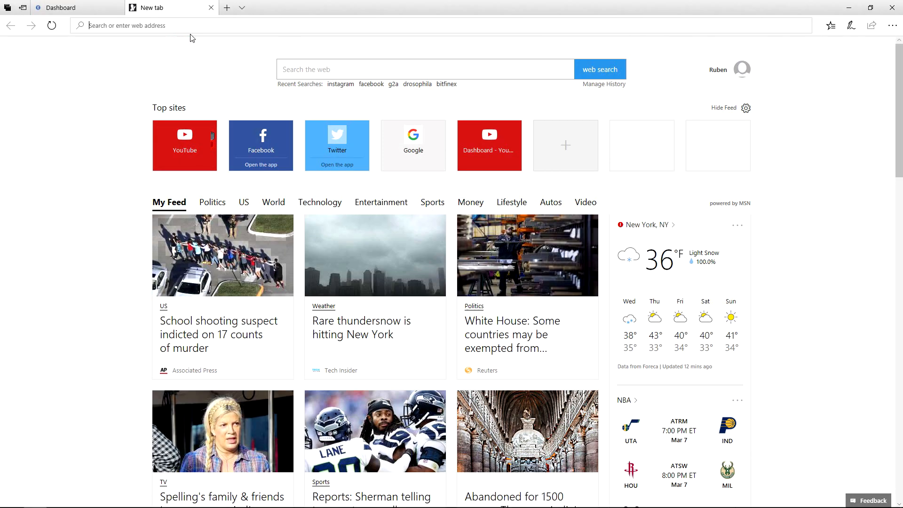
# Go to tokenpay.com's Wallets section and start the TokenPay Windows wallet download.
pyautogui.write('https://www.tokenpay.com/')
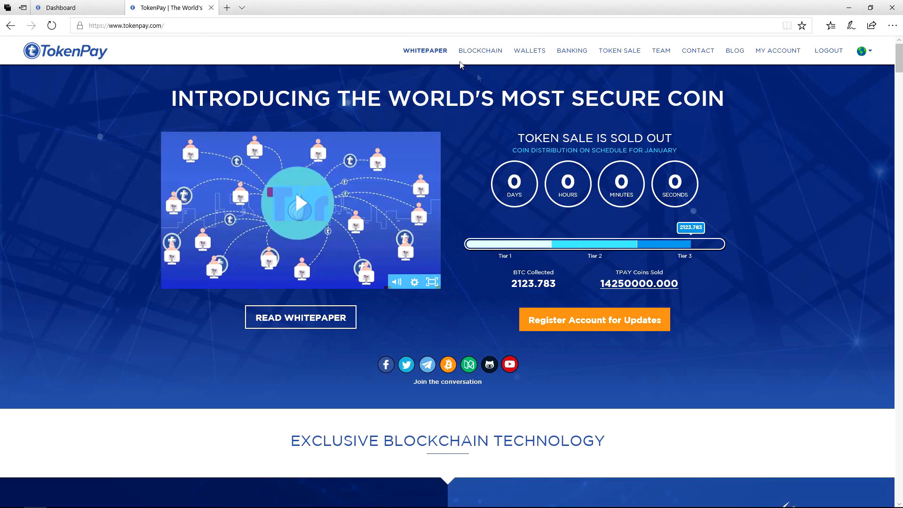
pyautogui.moveTo(530, 54)
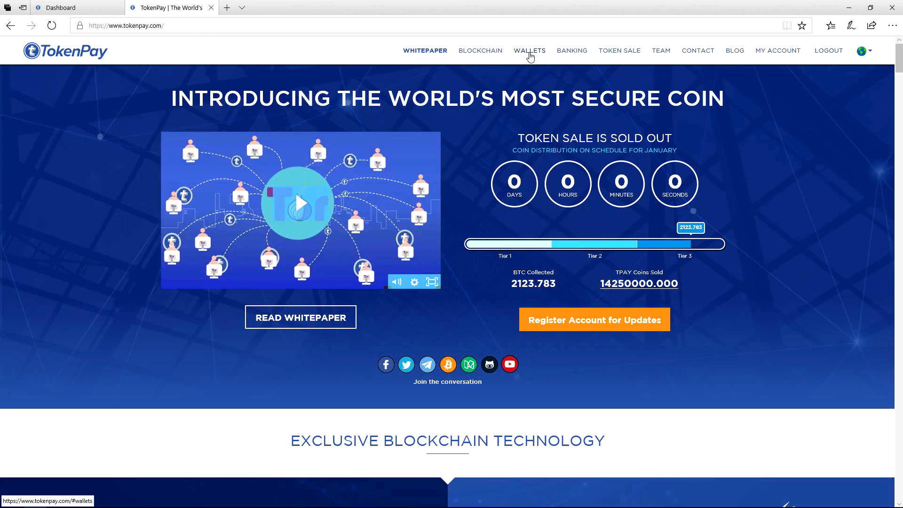
pyautogui.click(529, 49)
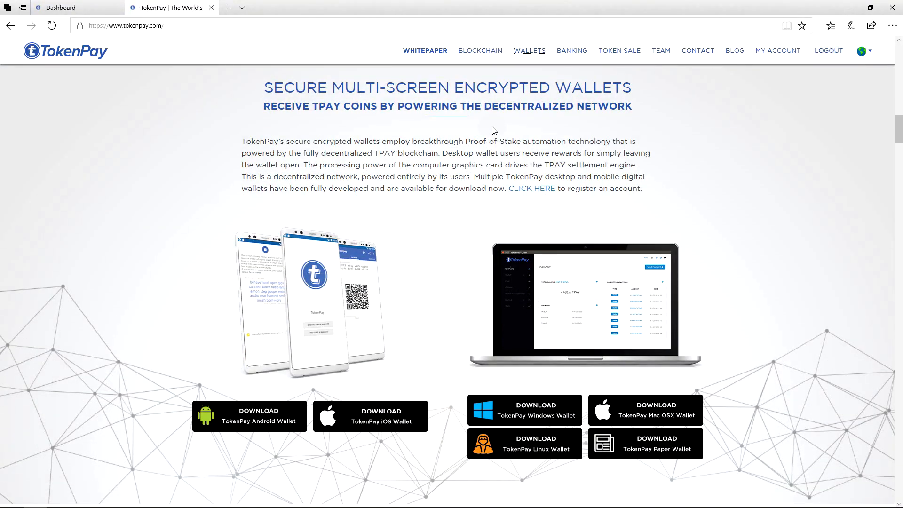
pyautogui.moveTo(478, 198)
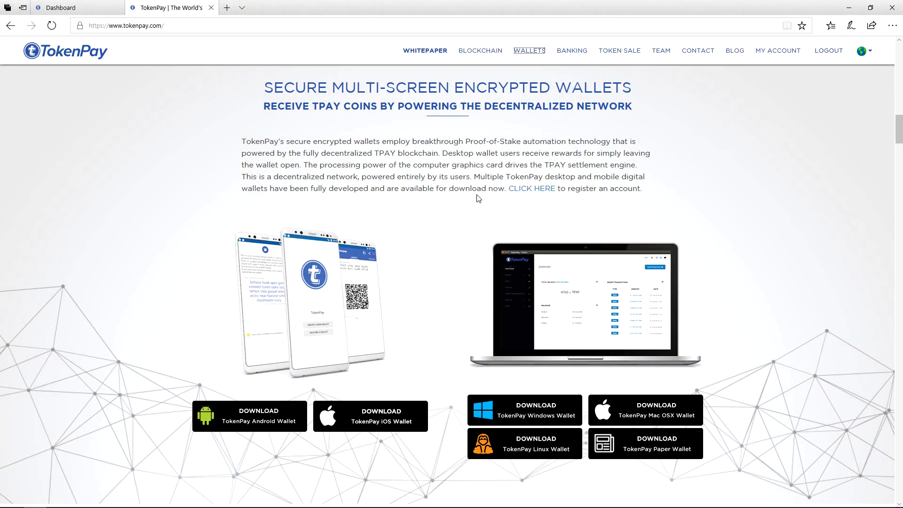
pyautogui.moveTo(402, 298)
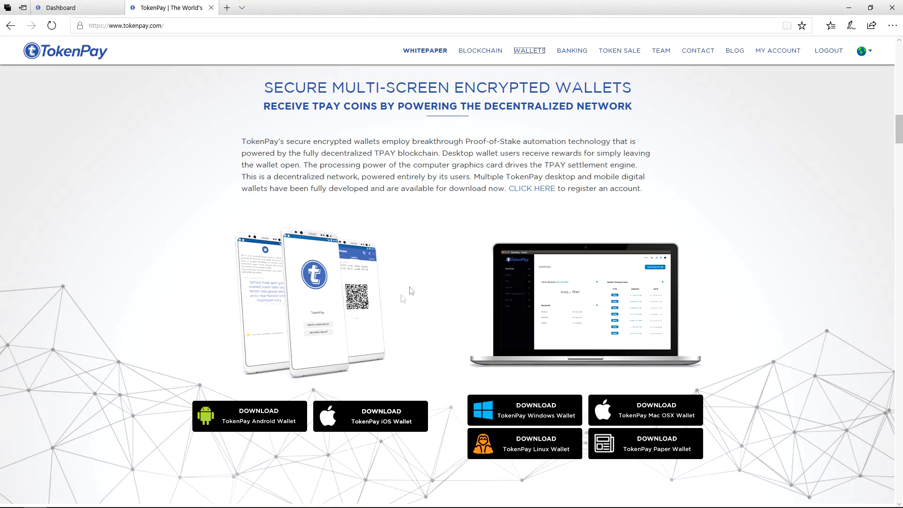
pyautogui.moveTo(282, 414)
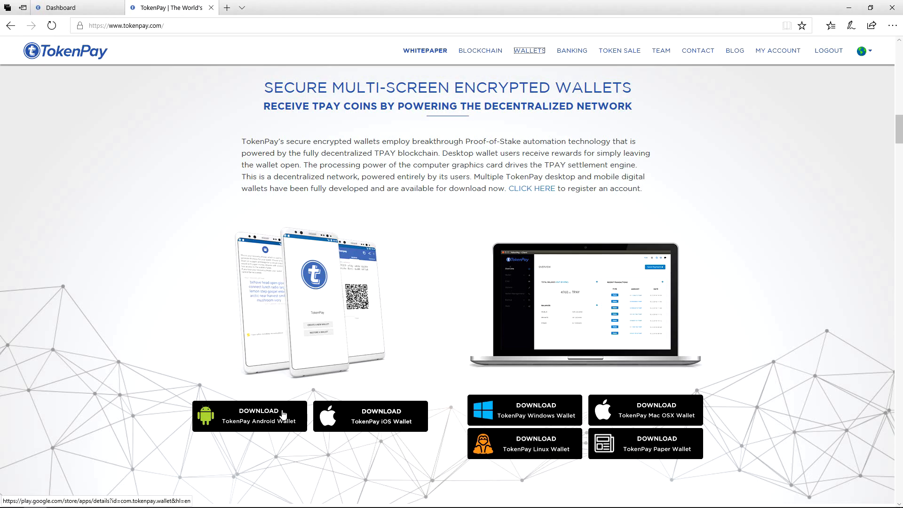
pyautogui.moveTo(614, 408)
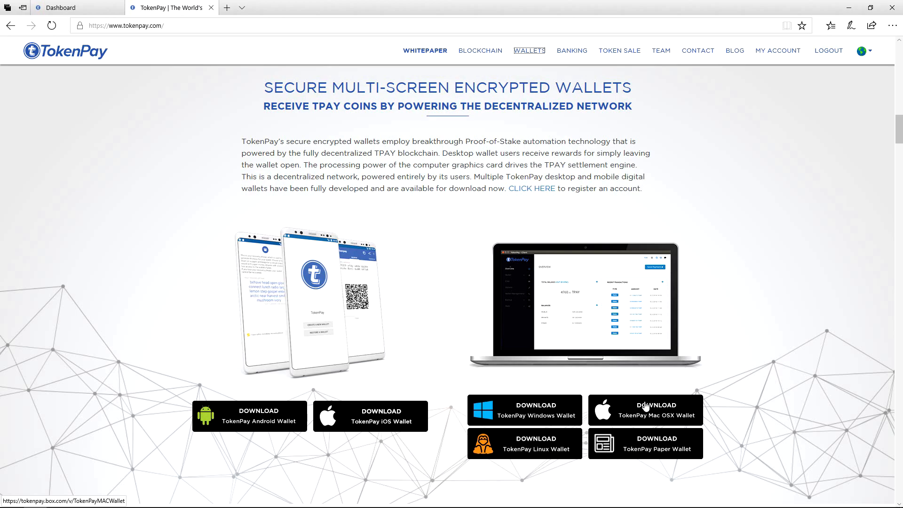
pyautogui.moveTo(562, 407)
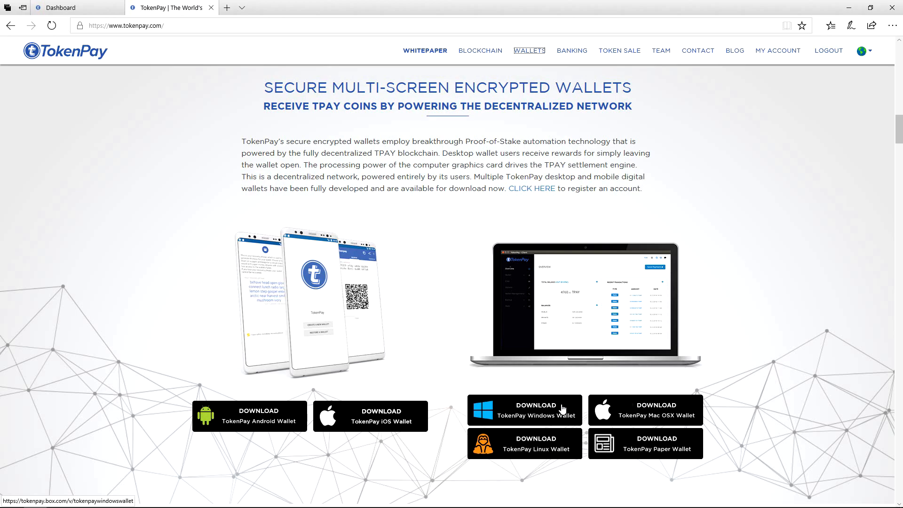
pyautogui.click(523, 410)
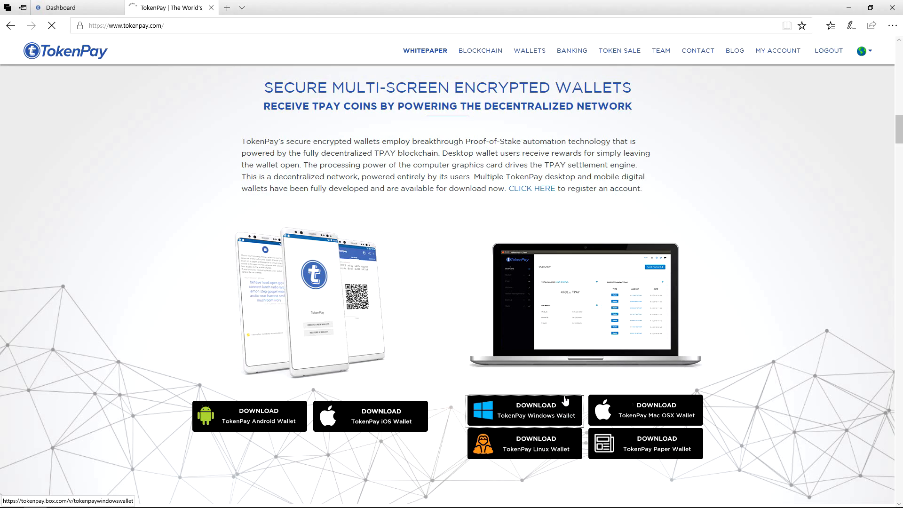
# Download TokenPay Windows.zip (46.2 MB) from the Box page, saving it to the Desktop.
pyautogui.click(524, 410)
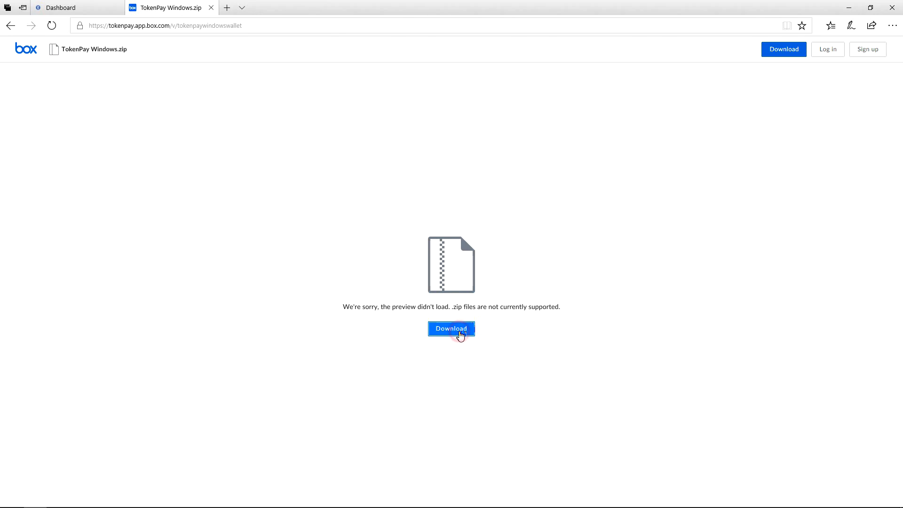
pyautogui.click(451, 328)
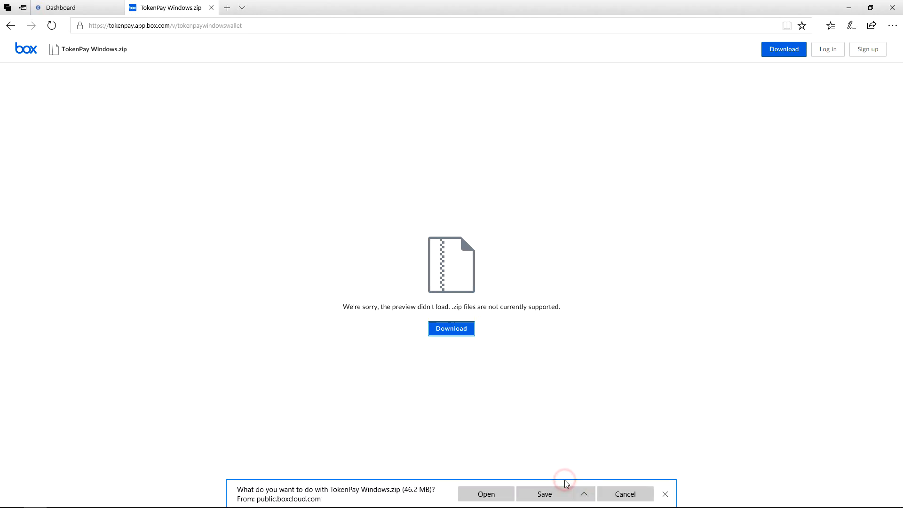
pyautogui.click(544, 494)
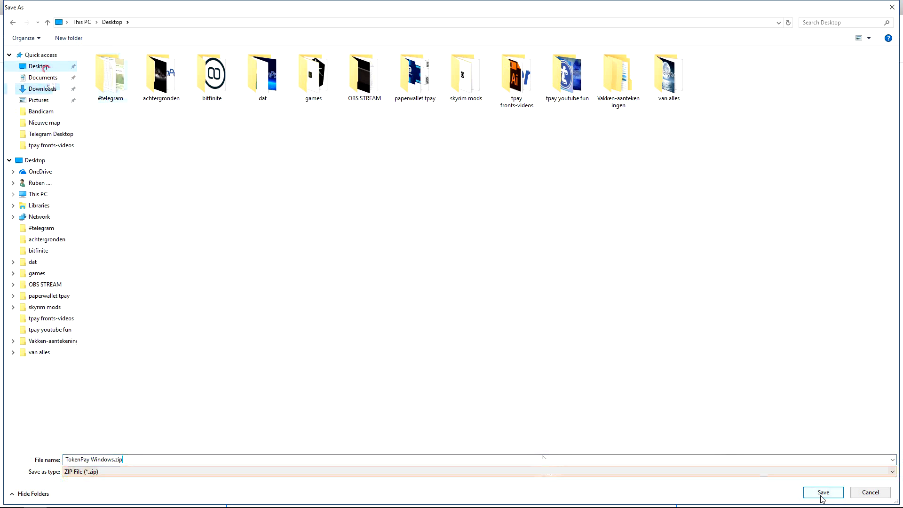
pyautogui.click(822, 492)
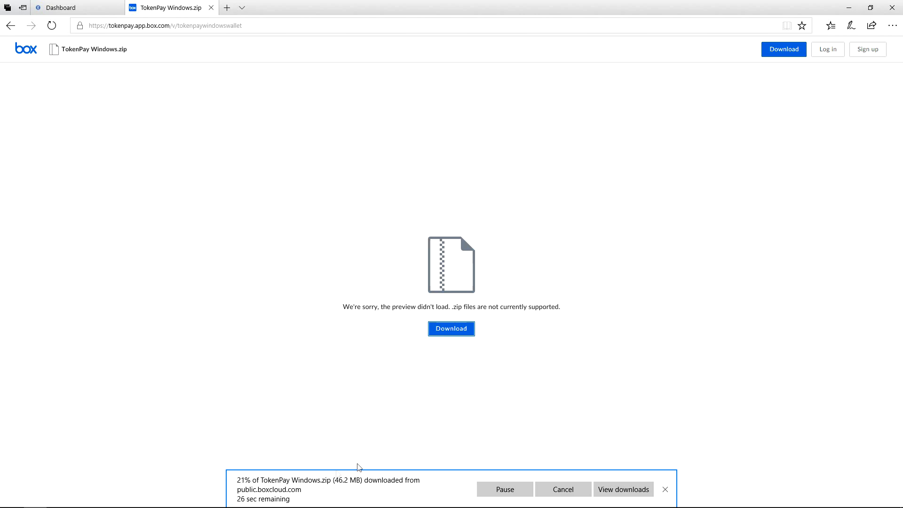
pyautogui.moveTo(355, 437)
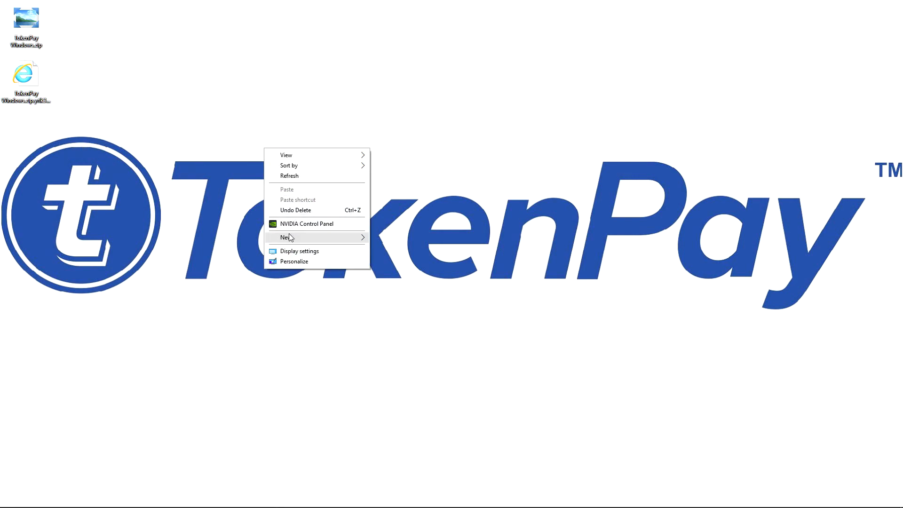
# Create a desktop folder 'Tokenpay wallet' and move TokenPay Windows.zip into it.
pyautogui.click(286, 237)
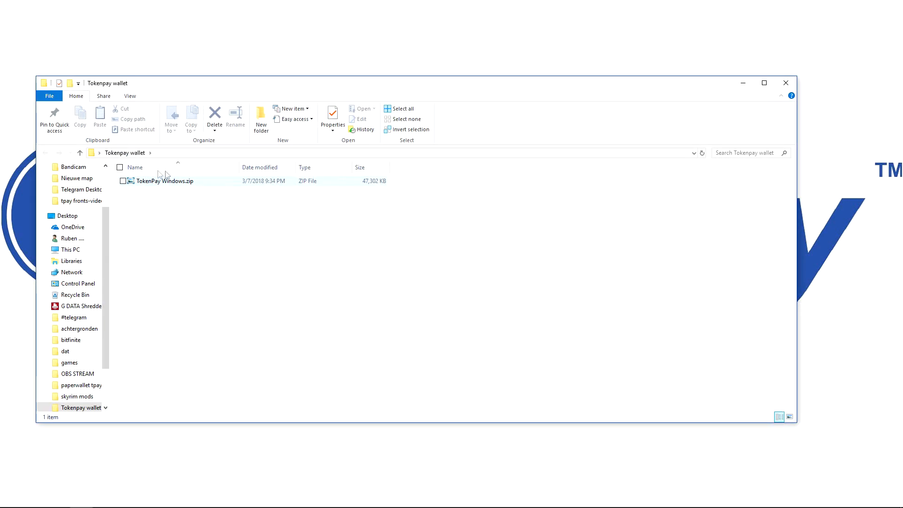
pyautogui.moveTo(153, 183)
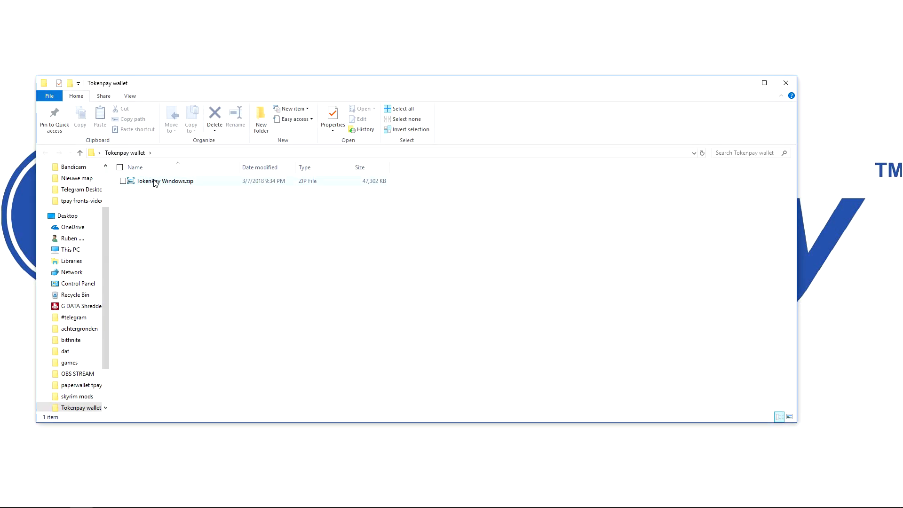
# Extract TokenPay Windows.zip into the folder and launch tokenpay.exe.
pyautogui.rightClick(163, 181)
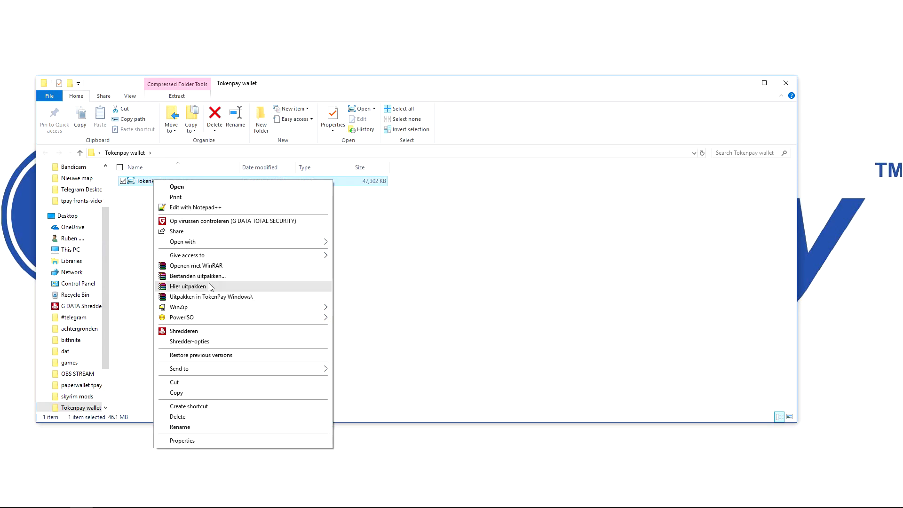
pyautogui.moveTo(201, 289)
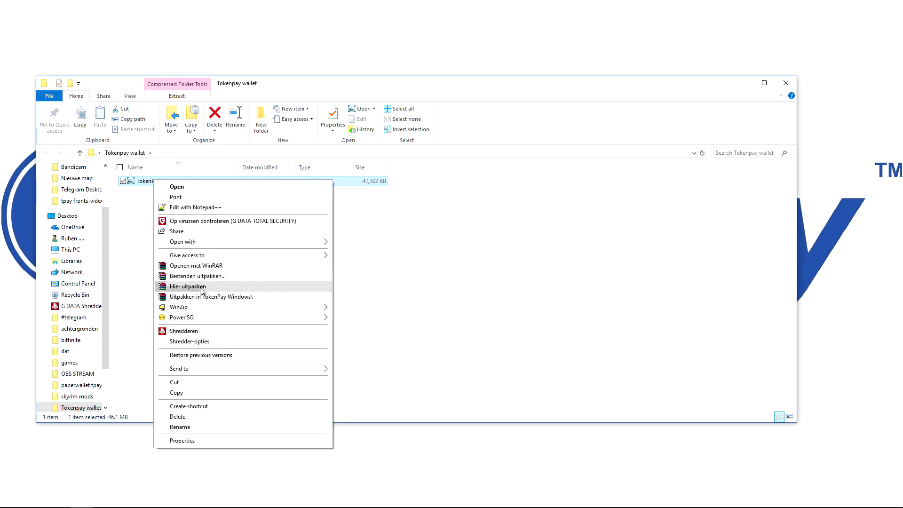
pyautogui.click(187, 286)
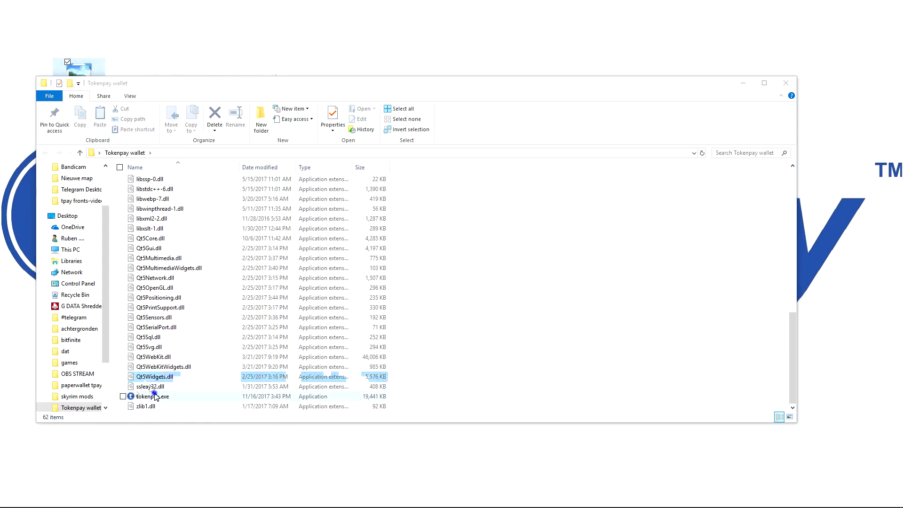
pyautogui.rightClick(154, 396)
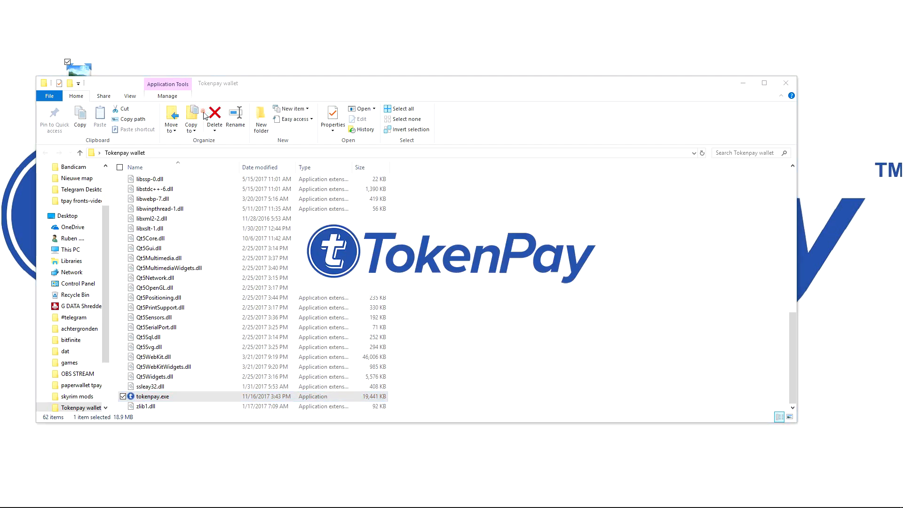
pyautogui.doubleClick(152, 396)
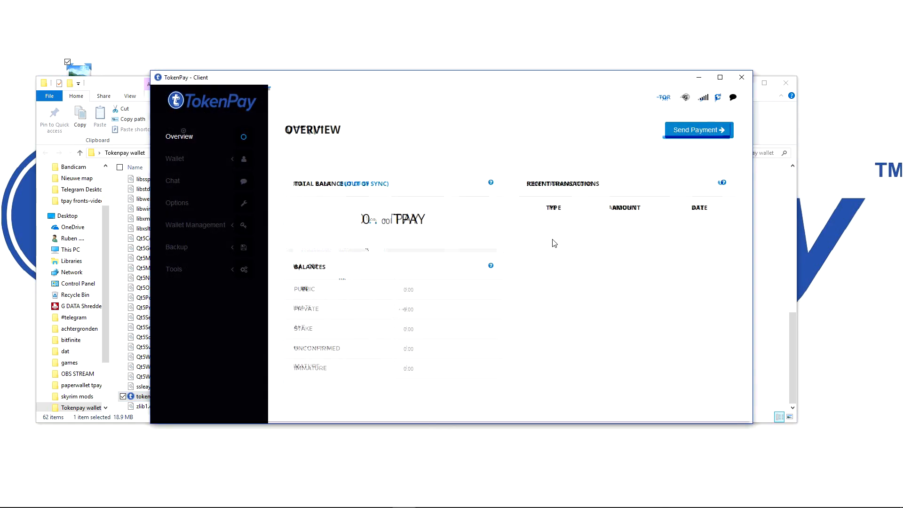
# Expand Wallet Management in the sidebar beside the Receive page's default addresses.
pyautogui.click(175, 158)
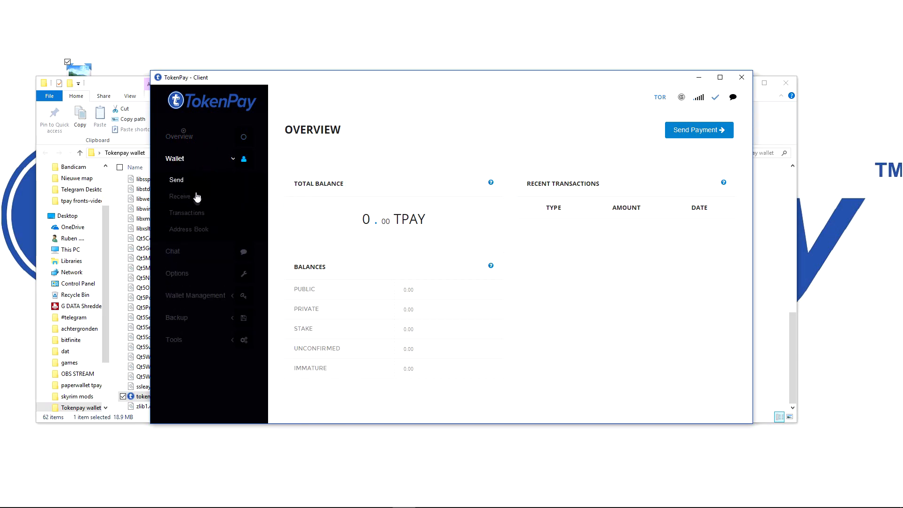
pyautogui.click(180, 196)
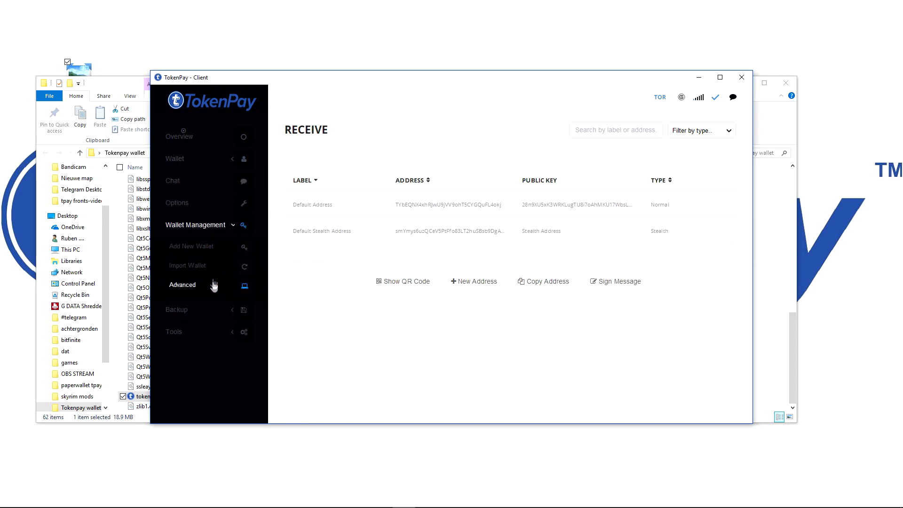
# Fill the Add New Wallet form with name 'tokenpay video', a password and English language.
pyautogui.click(191, 246)
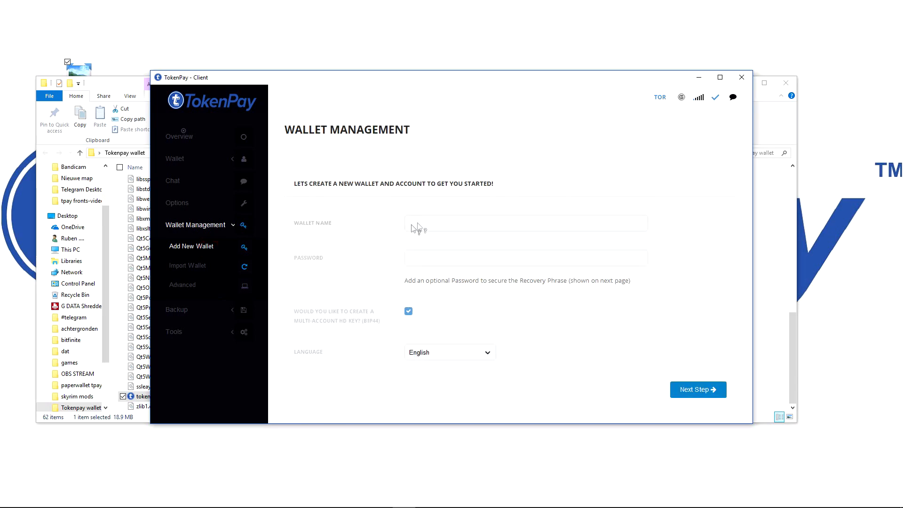
pyautogui.moveTo(420, 225)
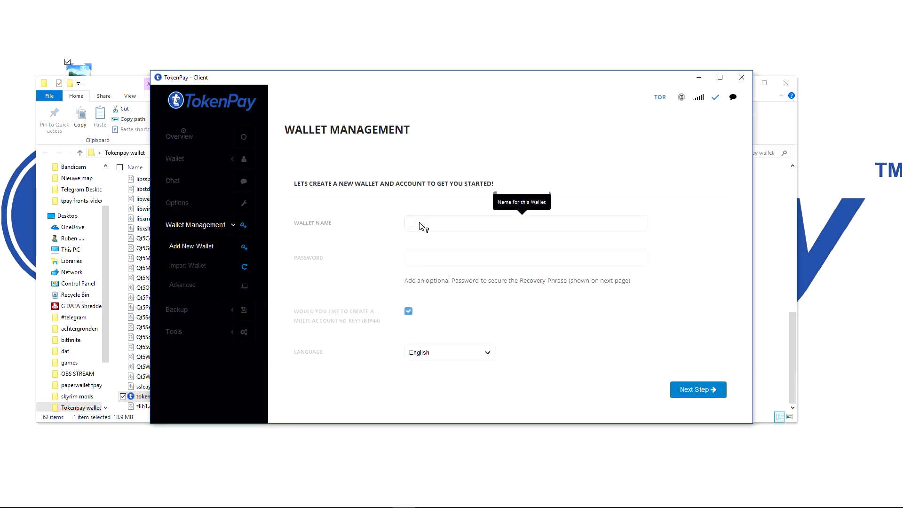
pyautogui.write('tokenpay video')
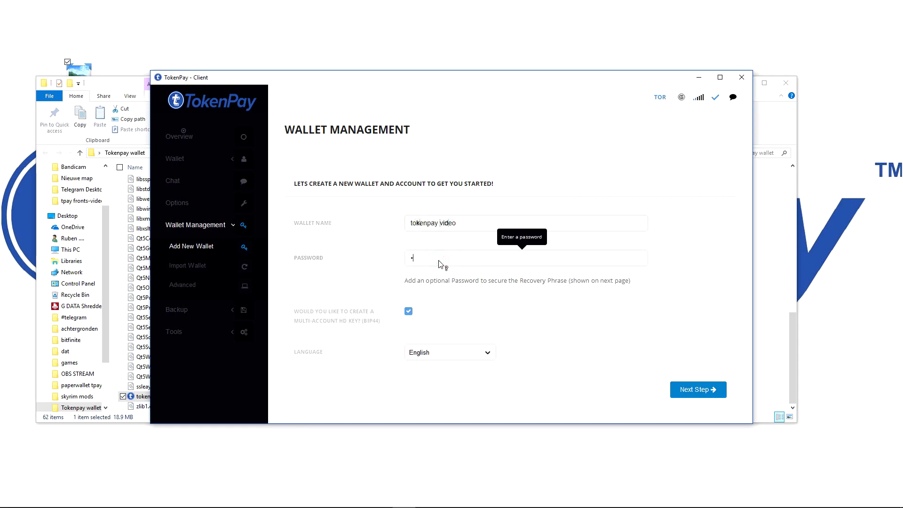
pyautogui.write('••••')
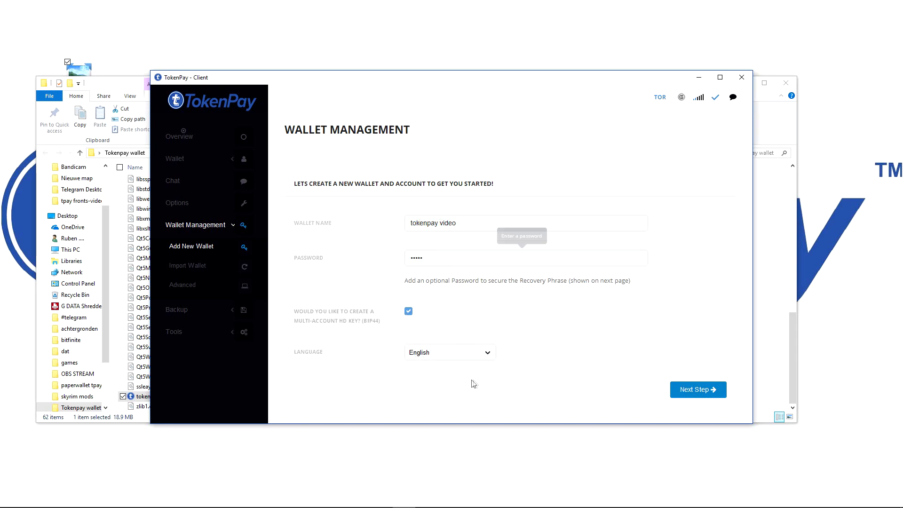
pyautogui.click(449, 352)
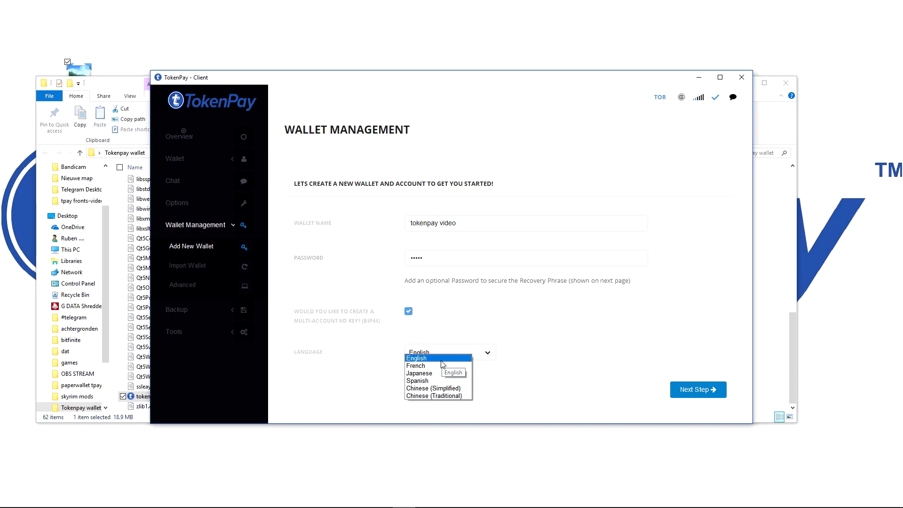
pyautogui.click(696, 390)
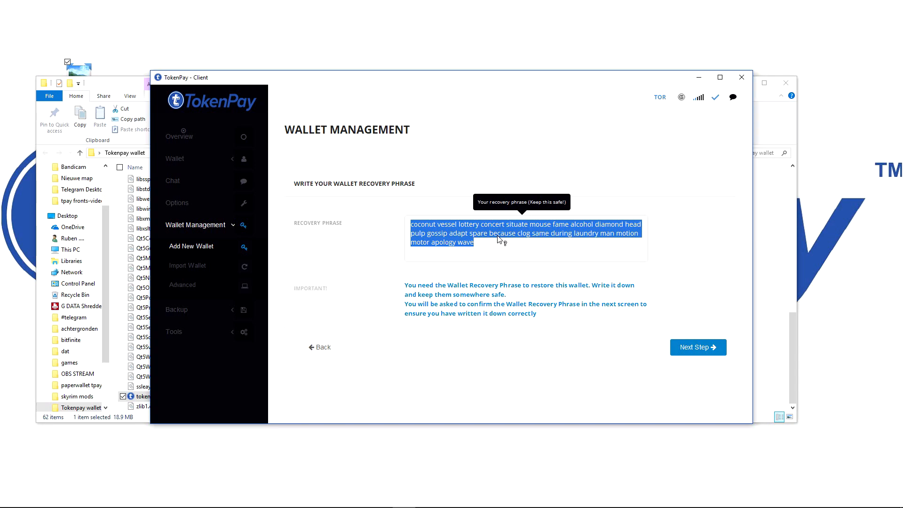
pyautogui.moveTo(405, 252)
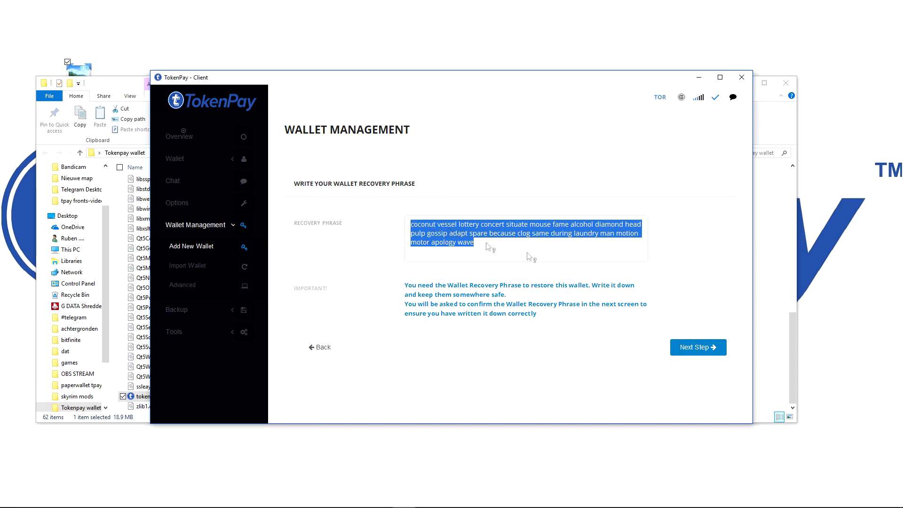
pyautogui.click(697, 347)
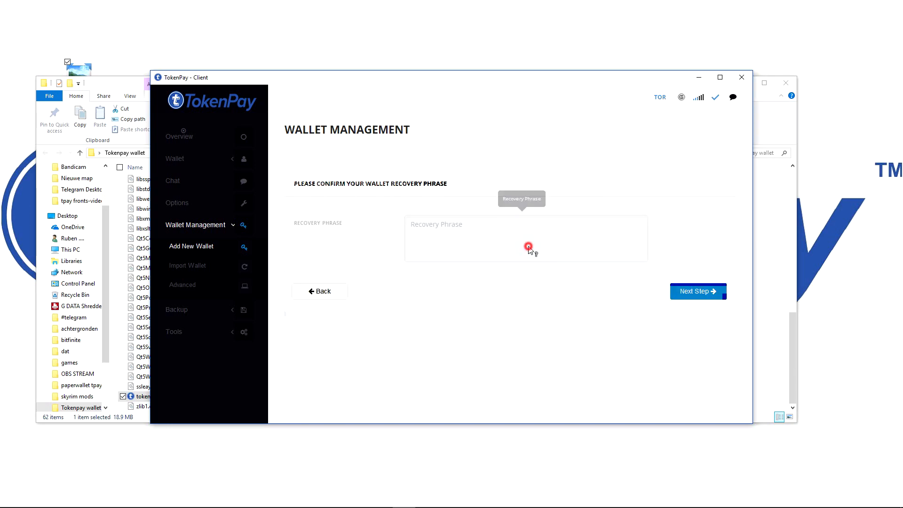
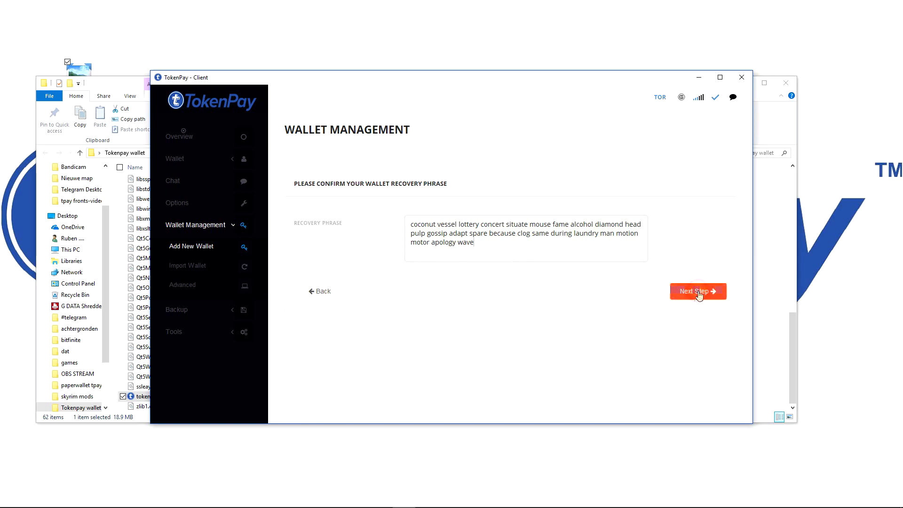
pyautogui.click(697, 291)
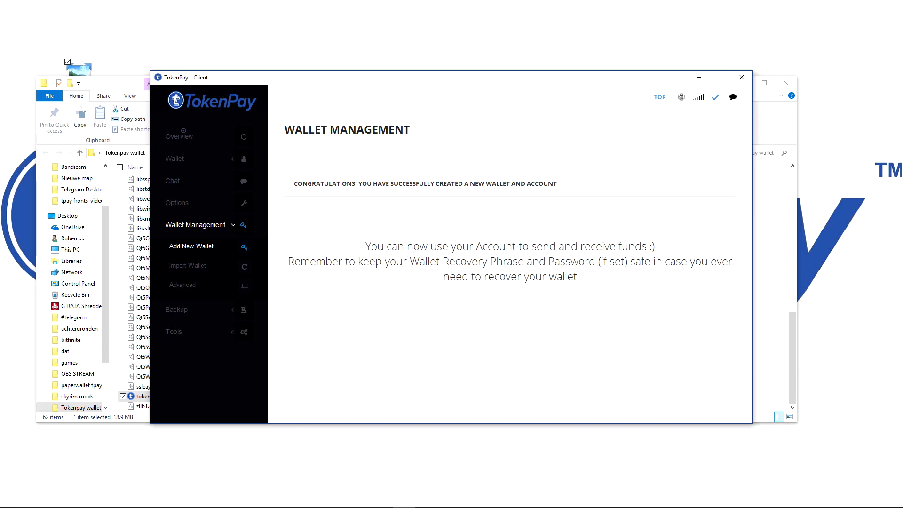
# View the Receive page listing the new tokenpay video default and stealth addresses.
pyautogui.click(175, 158)
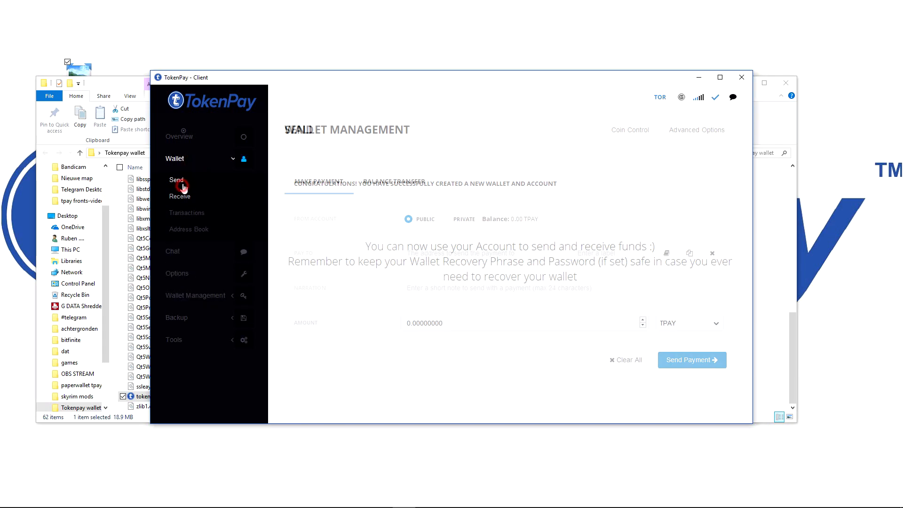
pyautogui.click(179, 195)
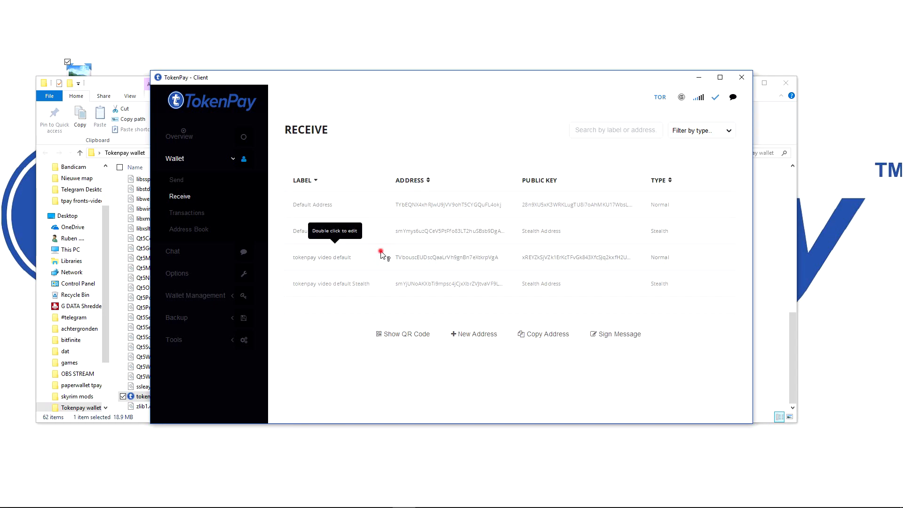
pyautogui.click(543, 334)
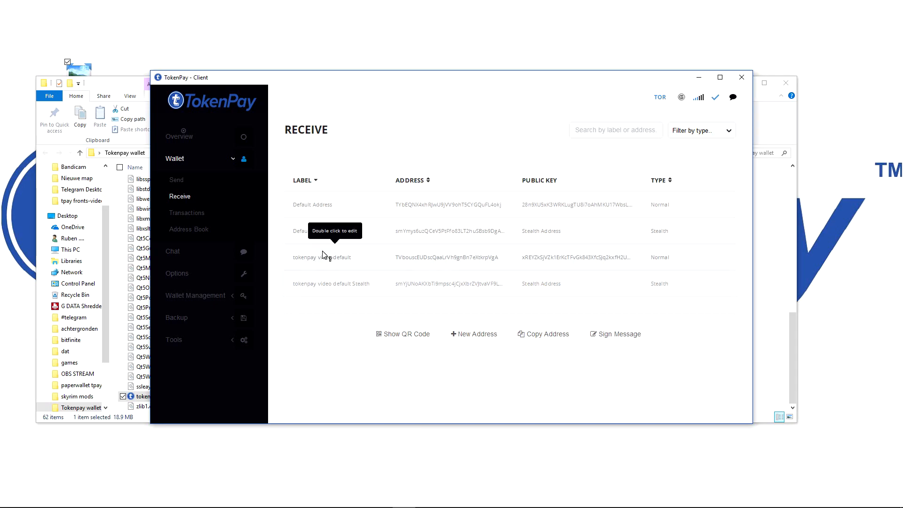
pyautogui.moveTo(224, 229)
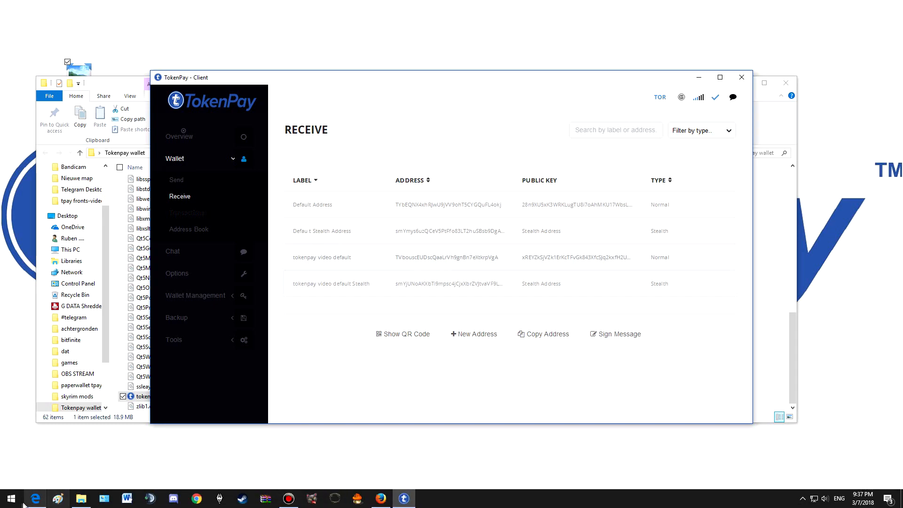
# Run %appdata% from Start and open the Roaming TokenPay folder containing wallet.dat.
pyautogui.click(10, 498)
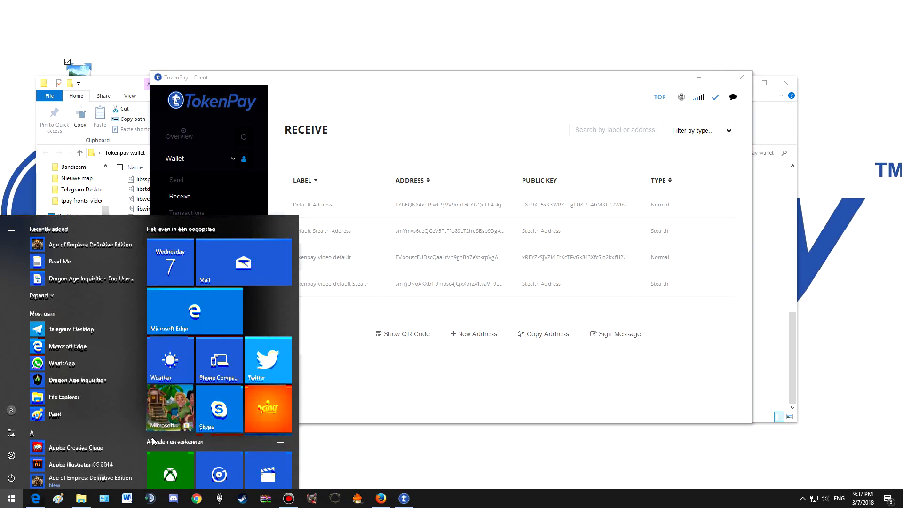
pyautogui.write('run')
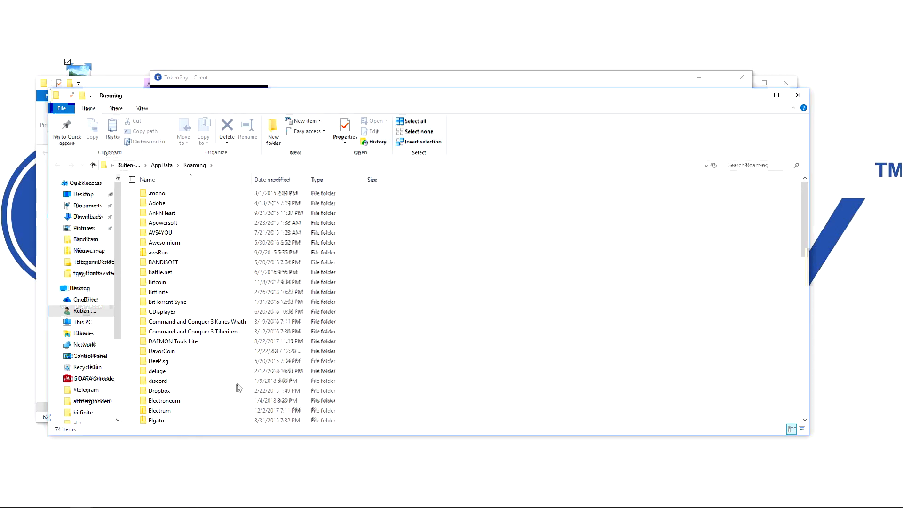
pyautogui.scroll(-3)
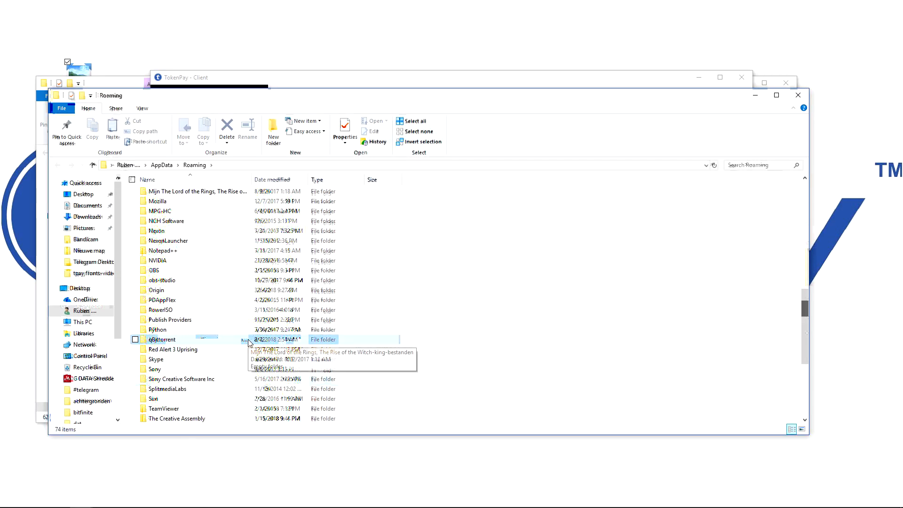
pyautogui.scroll(-3)
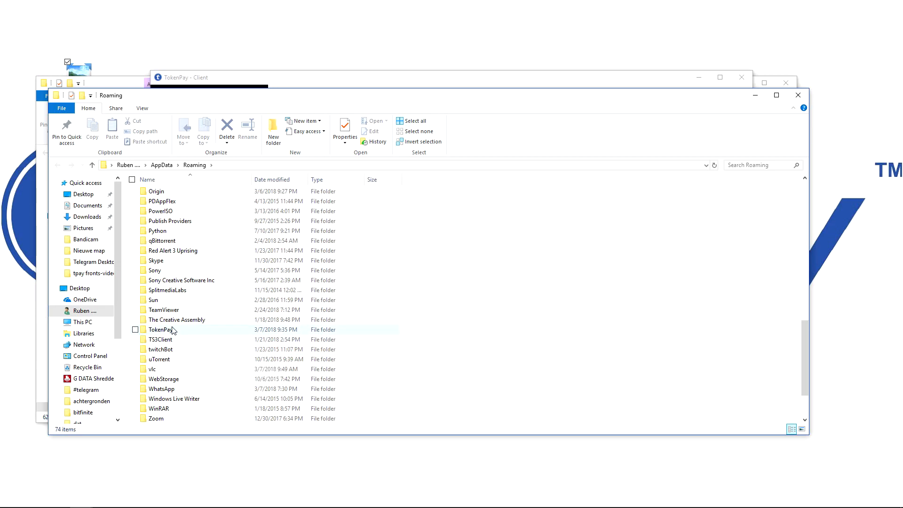
pyautogui.doubleClick(161, 329)
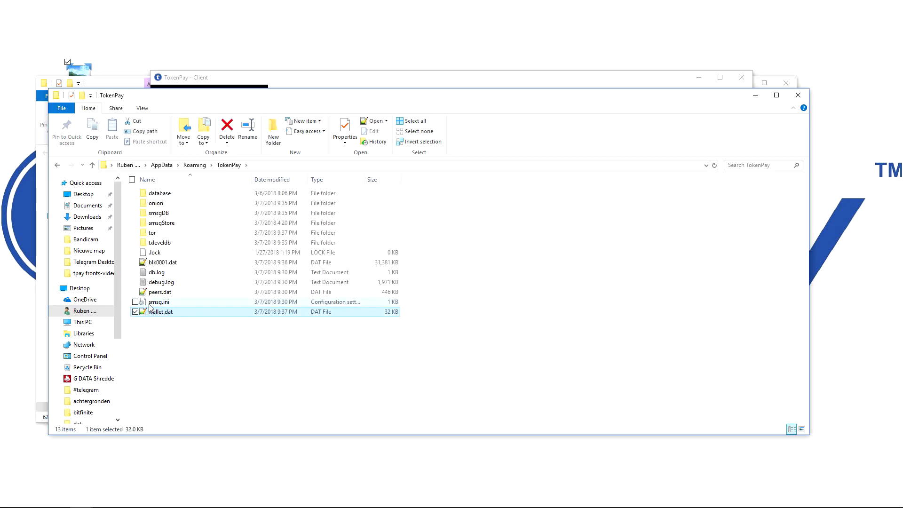
pyautogui.moveTo(160, 311)
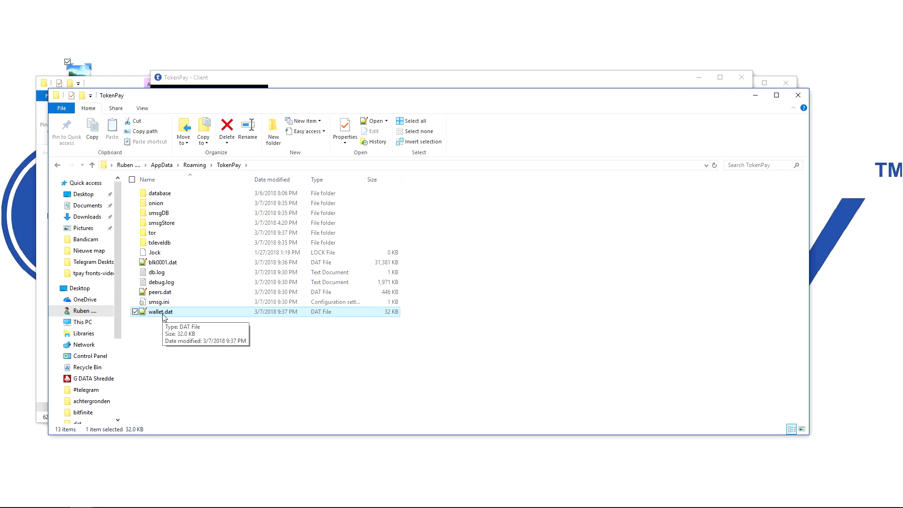
pyautogui.moveTo(175, 311)
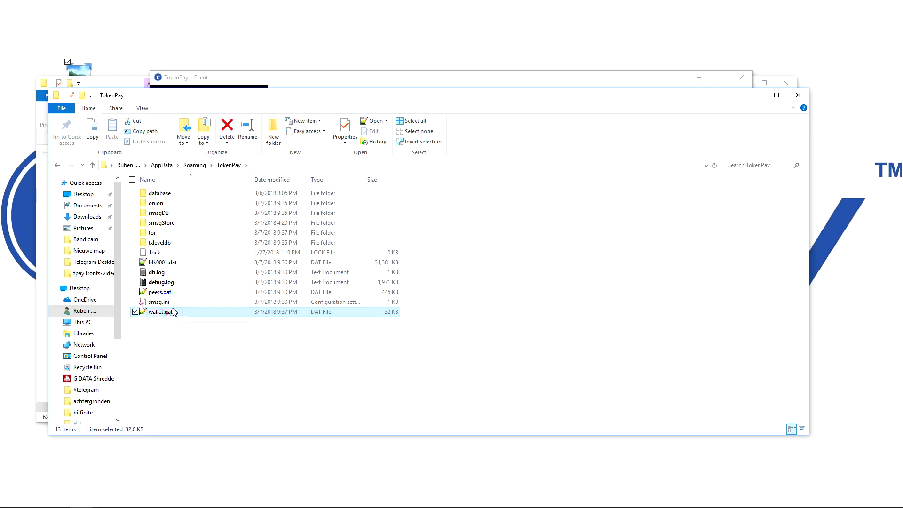
pyautogui.moveTo(164, 311)
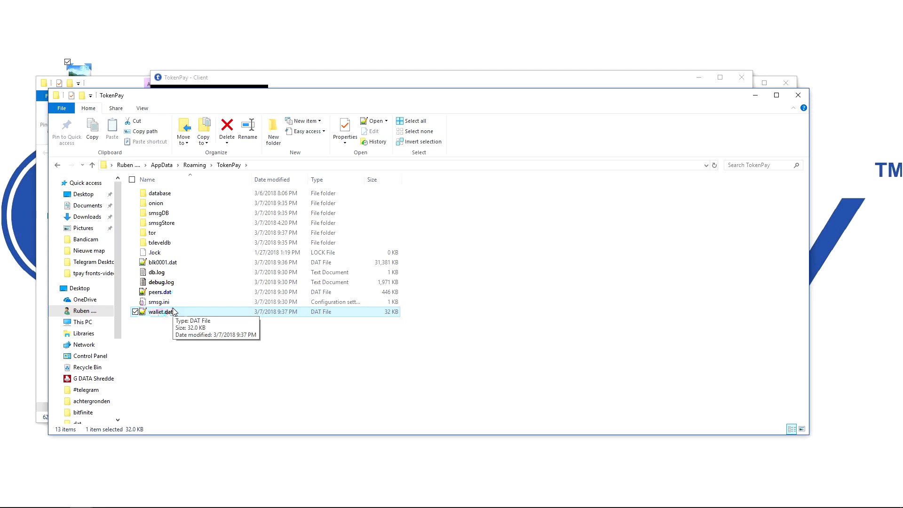